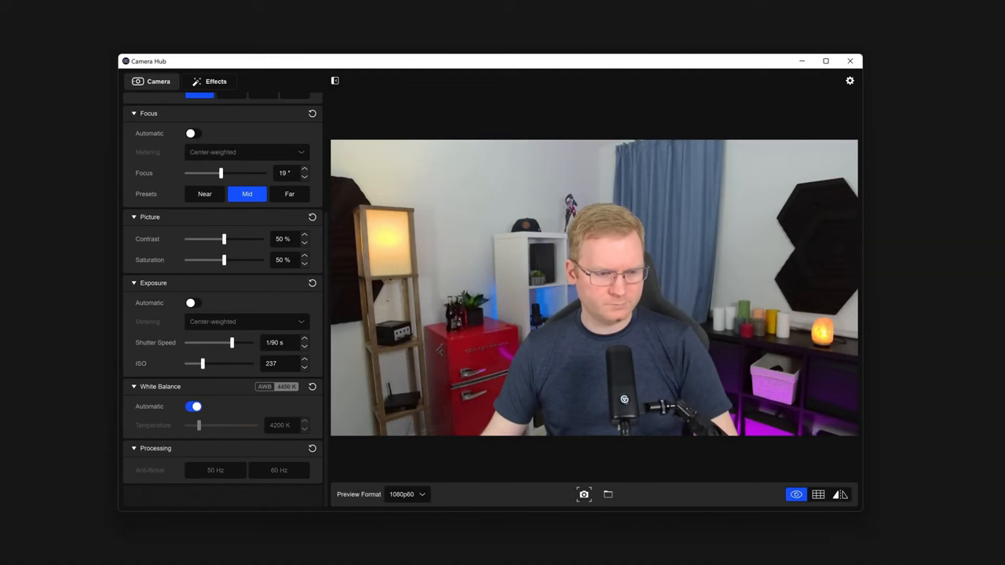
# Return exposure to manual, set shutter speed to 1/320 s and lower ISO to about 136
pyautogui.click(195, 303)
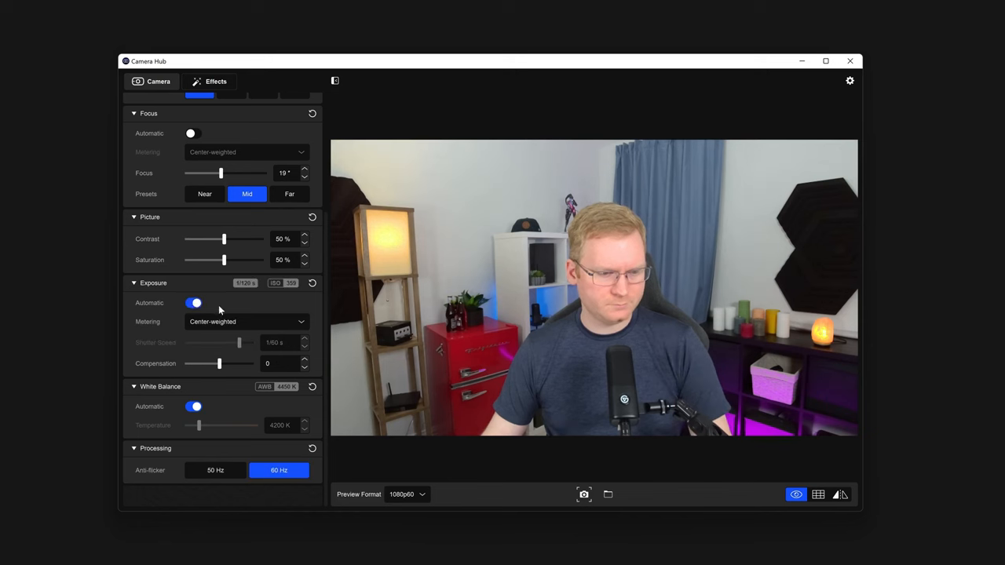
pyautogui.click(194, 302)
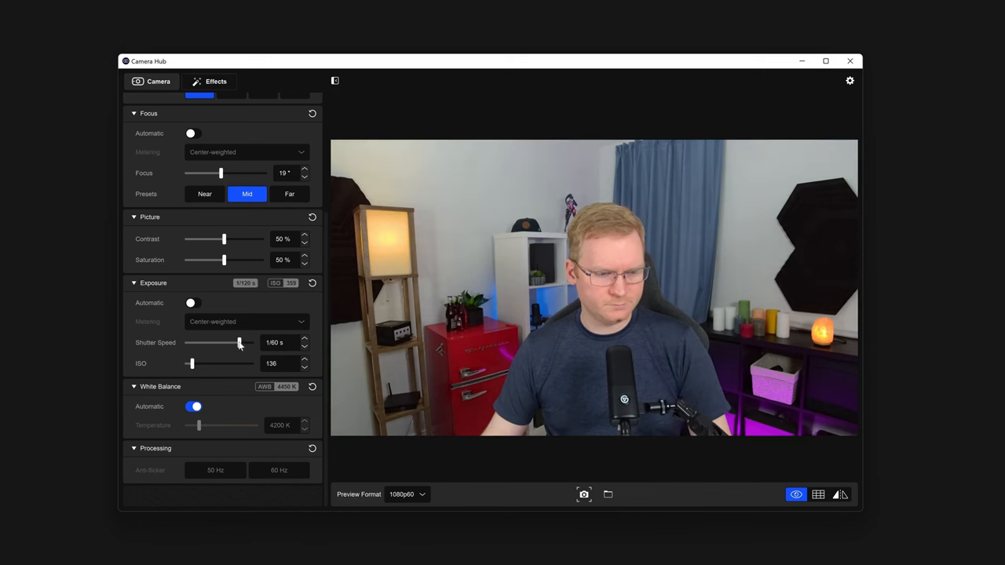
pyautogui.moveTo(240, 342); pyautogui.dragTo(232, 343)
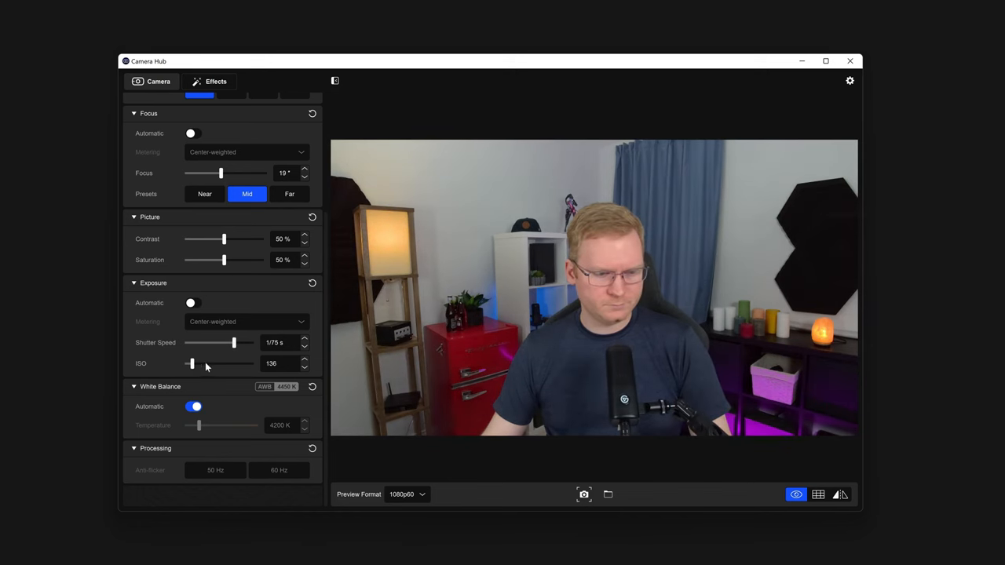
pyautogui.moveTo(191, 363); pyautogui.dragTo(197, 363)
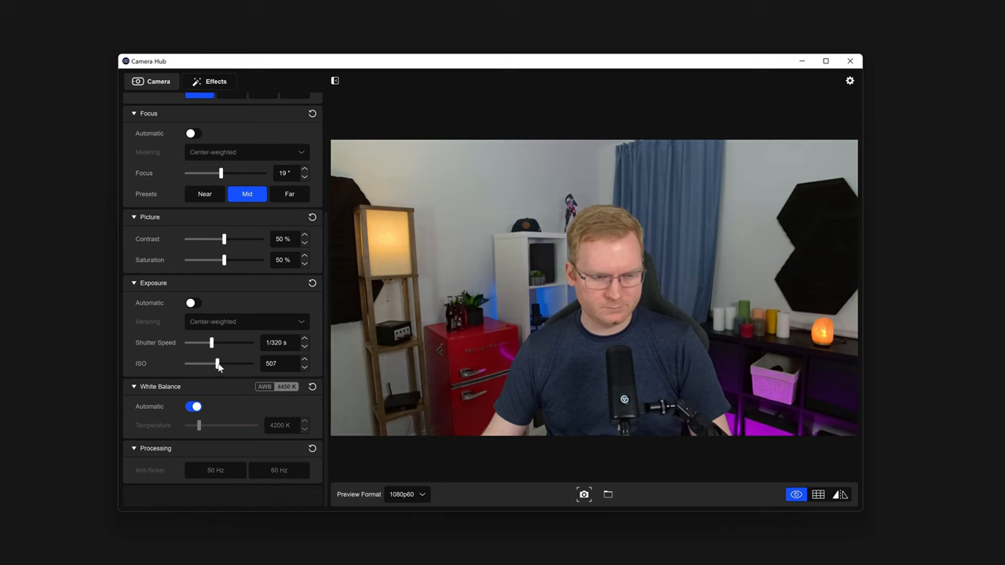
pyautogui.moveTo(218, 363); pyautogui.dragTo(191, 363)
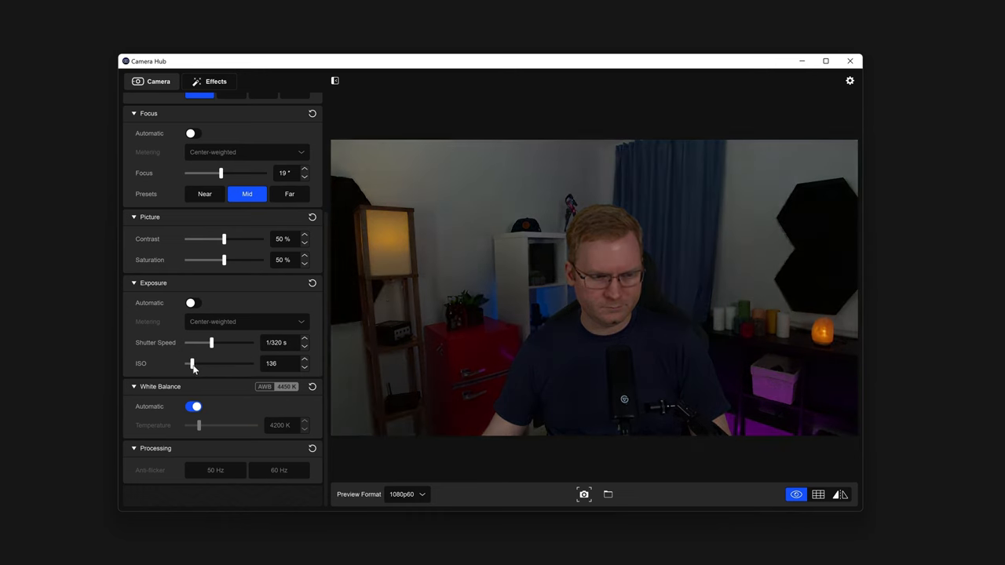